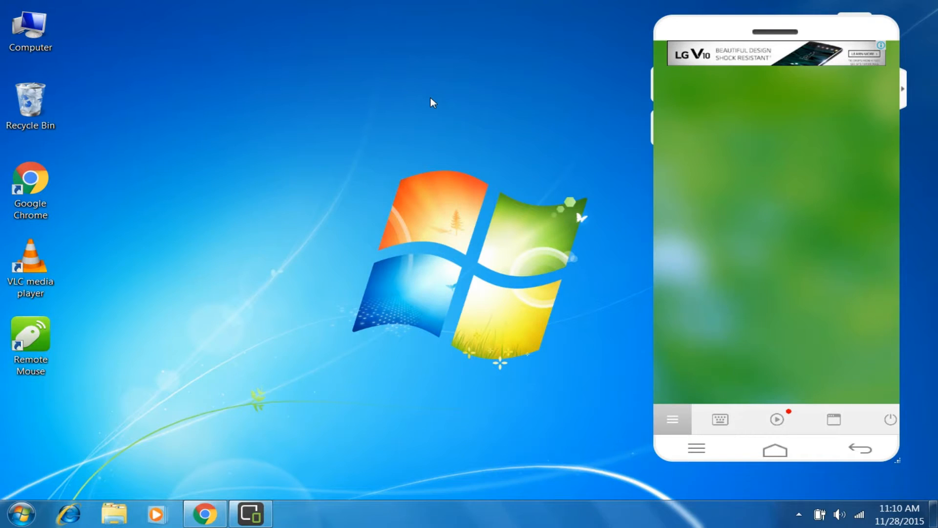
{"action": "mouse_move", "coordinate": [272, 326]}
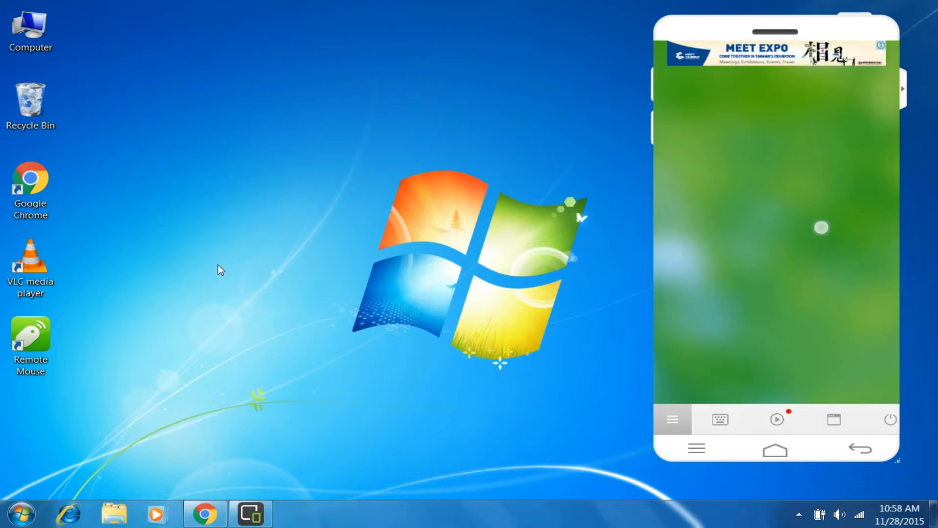
{"action": "mouse_move", "coordinate": [265, 274]}
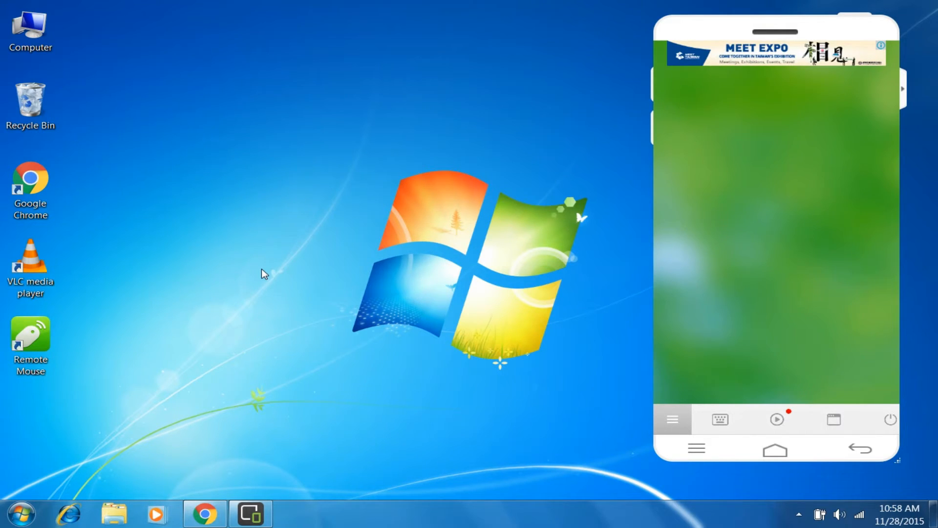
{"action": "left_click", "coordinate": [774, 449]}
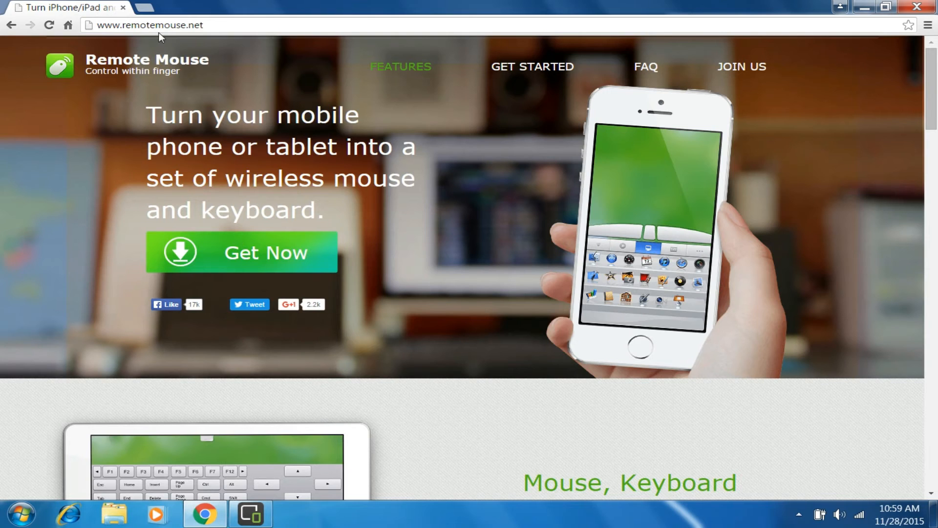
{"action": "mouse_move", "coordinate": [288, 259]}
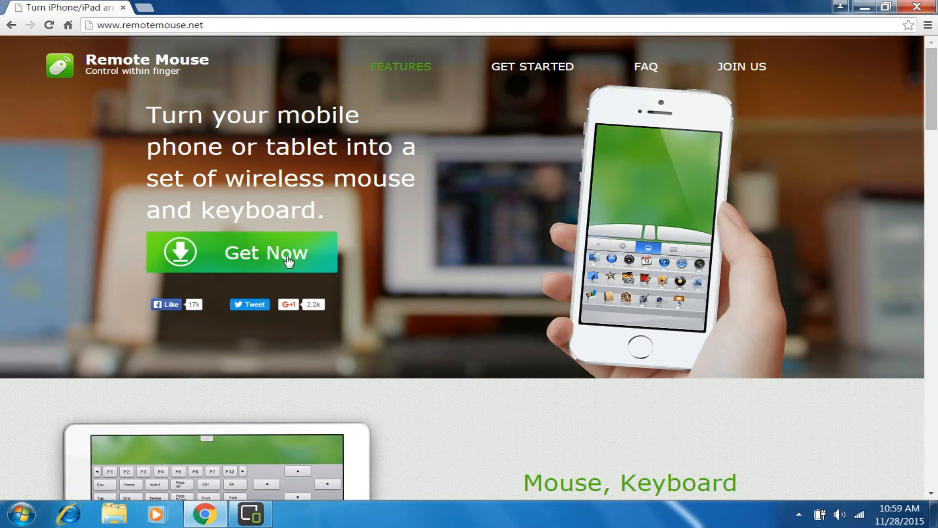
Show the 'Get Now' download dialog listing phone apps and Mac/Windows servers
{"action": "left_click", "coordinate": [242, 252]}
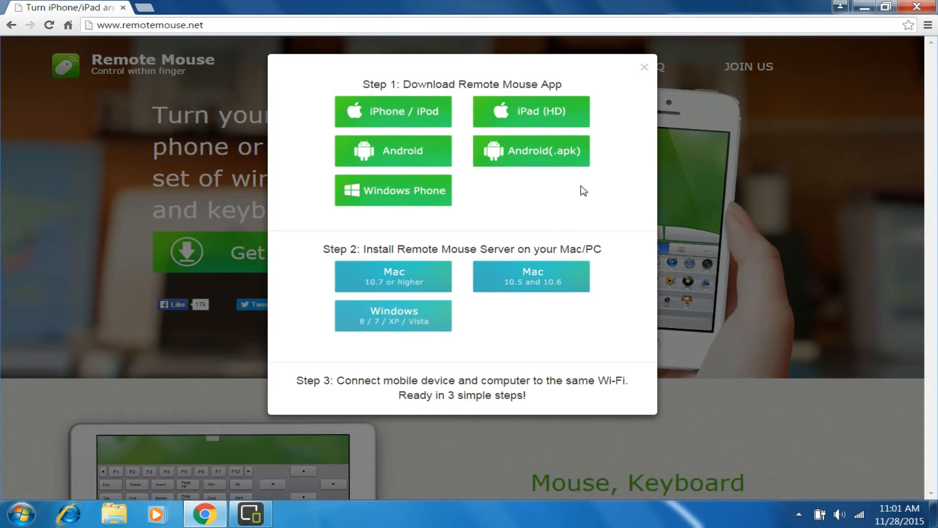
{"action": "mouse_move", "coordinate": [428, 221]}
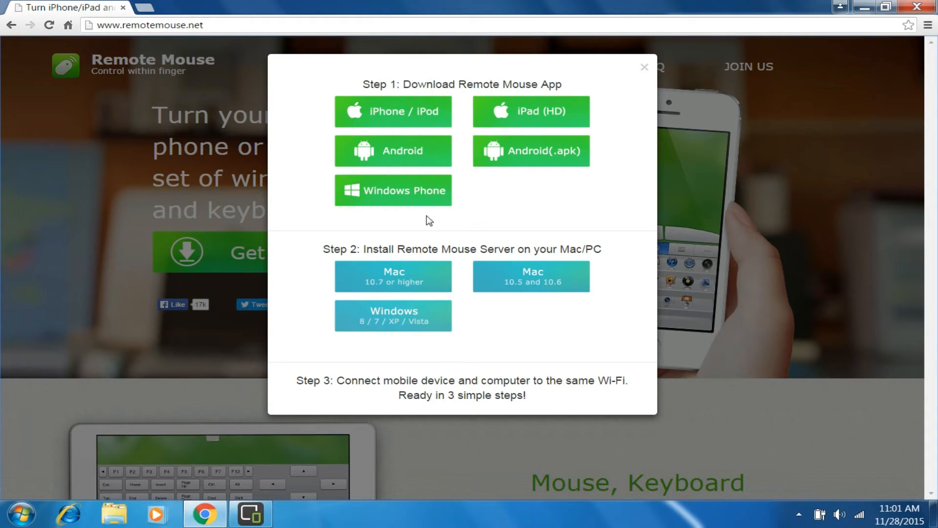
{"action": "mouse_move", "coordinate": [469, 225]}
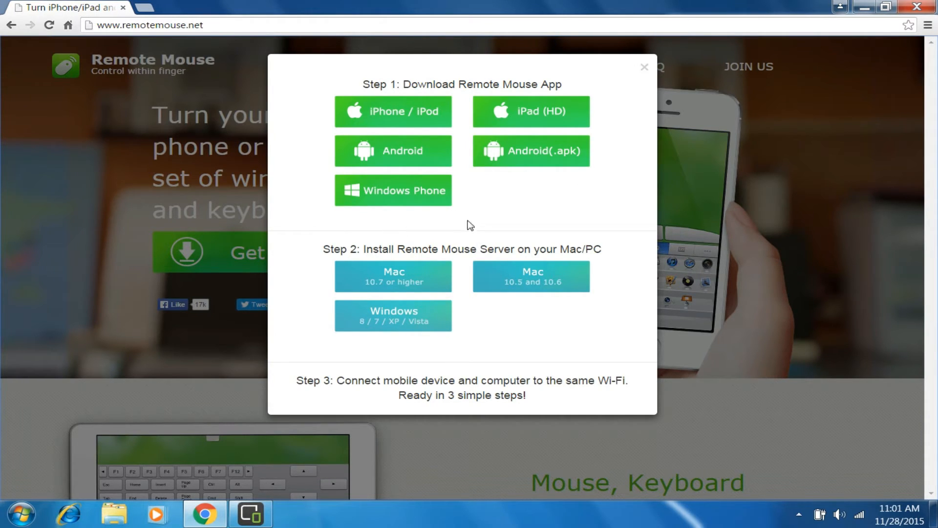
{"action": "mouse_move", "coordinate": [465, 331]}
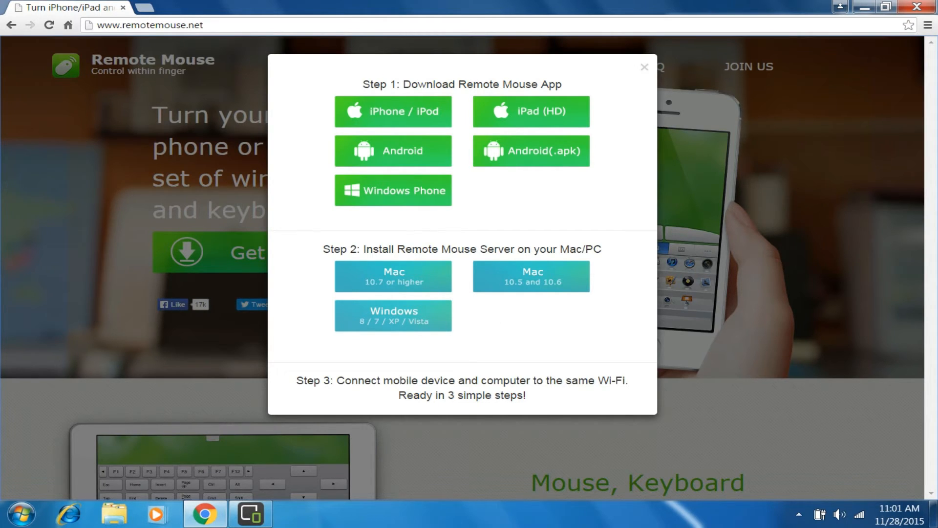
{"action": "mouse_move", "coordinate": [864, 6]}
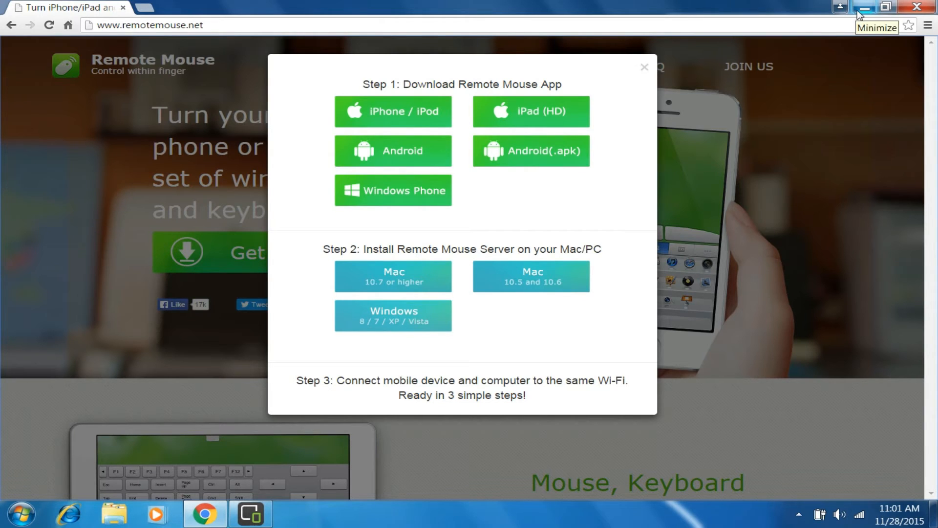
Minimize Chrome and launch the Remote Mouse app on the Android phone
{"action": "left_click", "coordinate": [863, 6]}
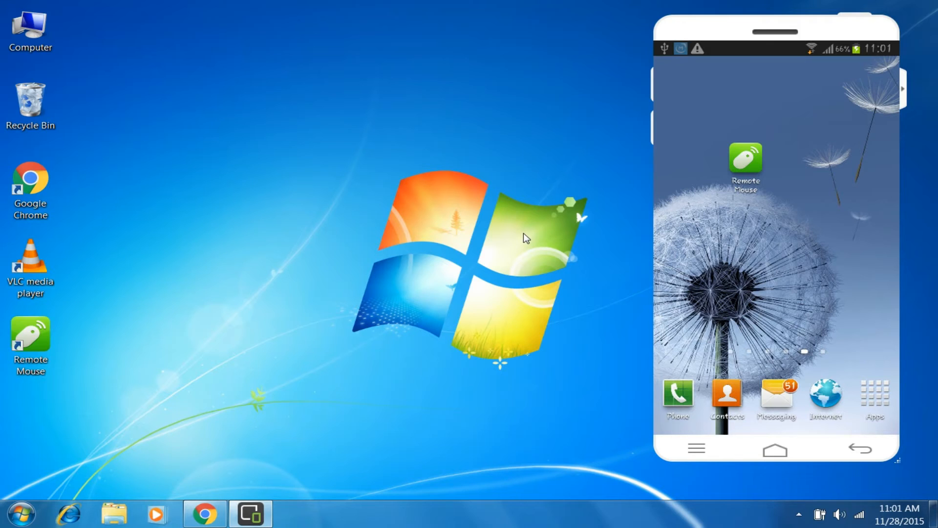
{"action": "left_click", "coordinate": [745, 160]}
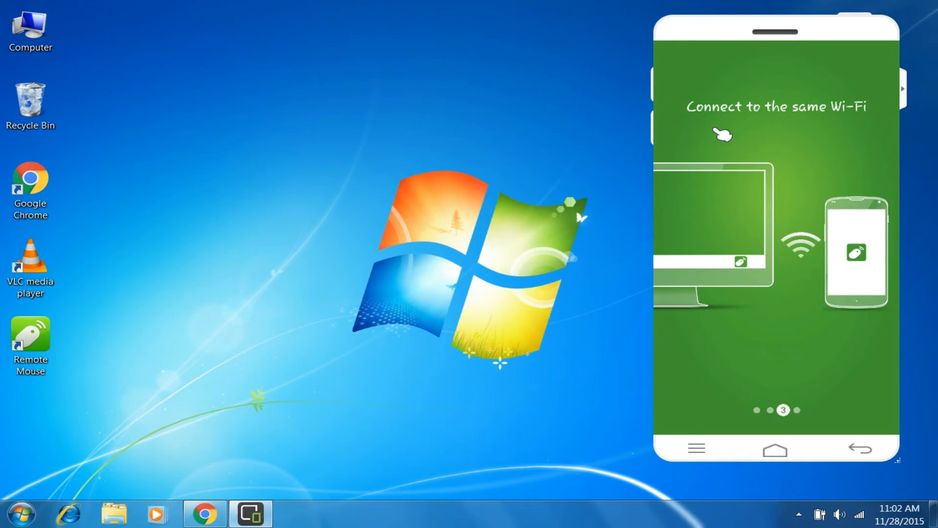
{"action": "mouse_move", "coordinate": [835, 120]}
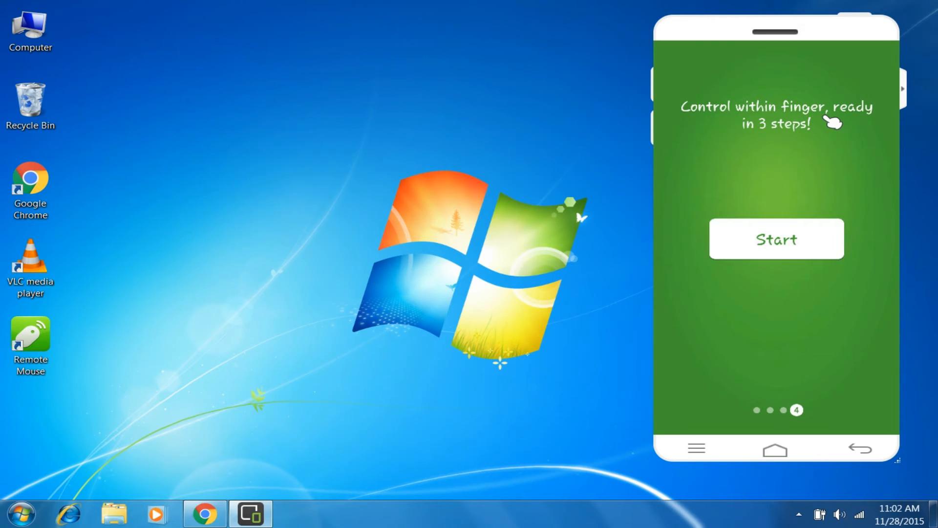
Tap 'Start' on the last intro page to reach the move-window gesture tutorial
{"action": "left_click", "coordinate": [776, 239]}
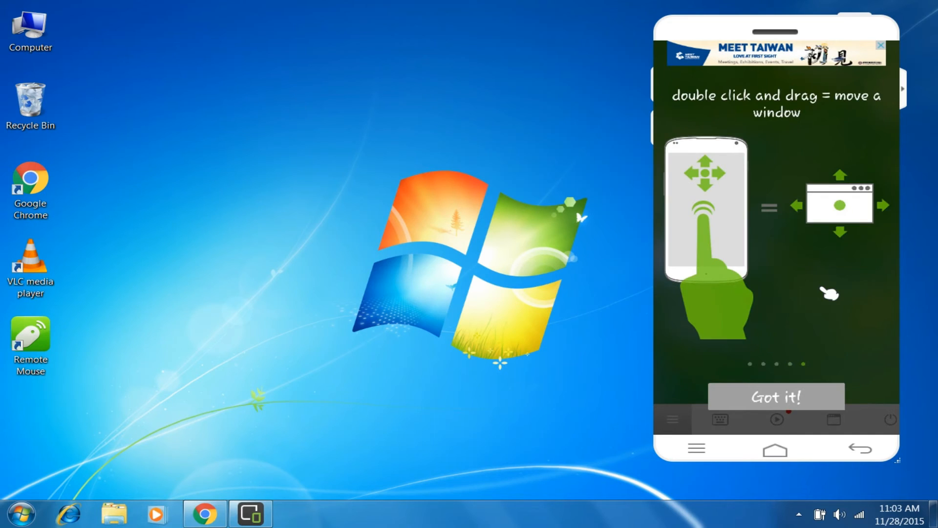
Dismiss the tutorial with 'Got it!' to reach the touchpad screen
{"action": "left_click", "coordinate": [775, 397]}
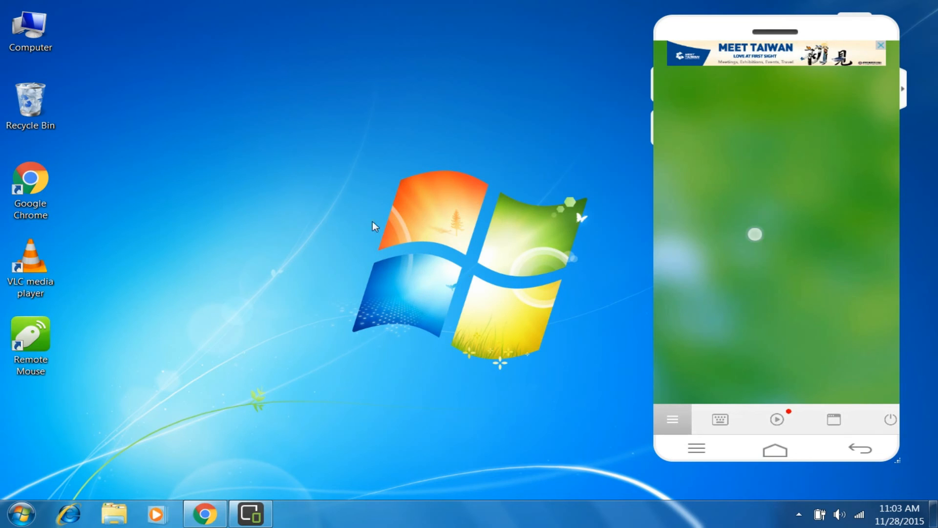
{"action": "mouse_move", "coordinate": [387, 203]}
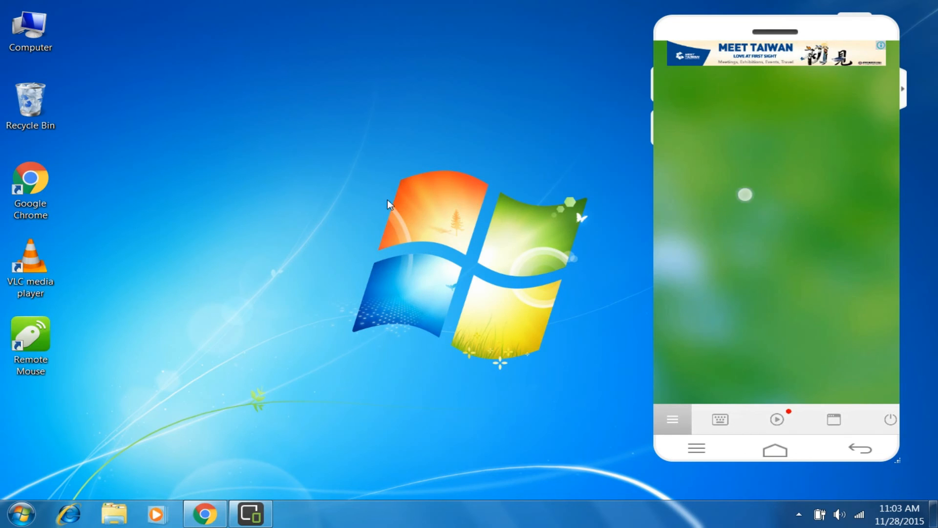
{"action": "mouse_move", "coordinate": [182, 280]}
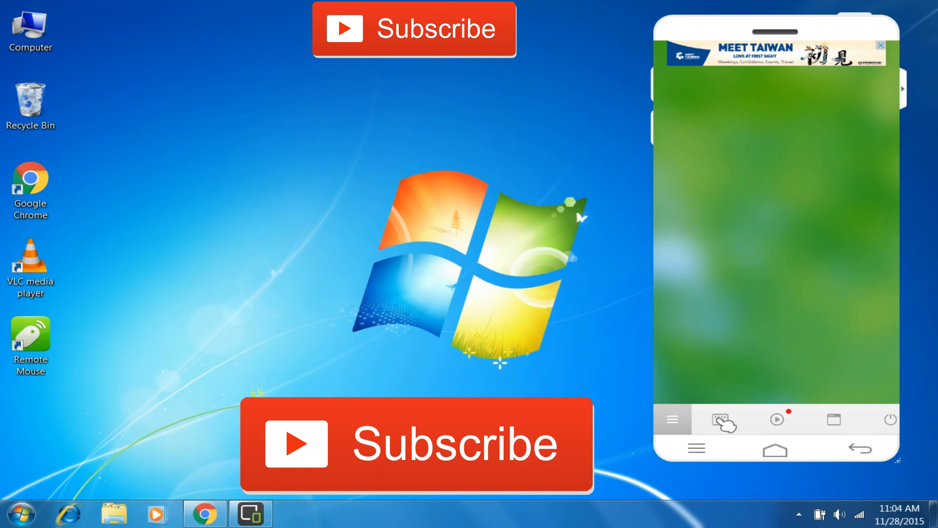
Open a blank Notepad document and type letters into it from the phone keyboard
{"action": "left_click", "coordinate": [296, 514]}
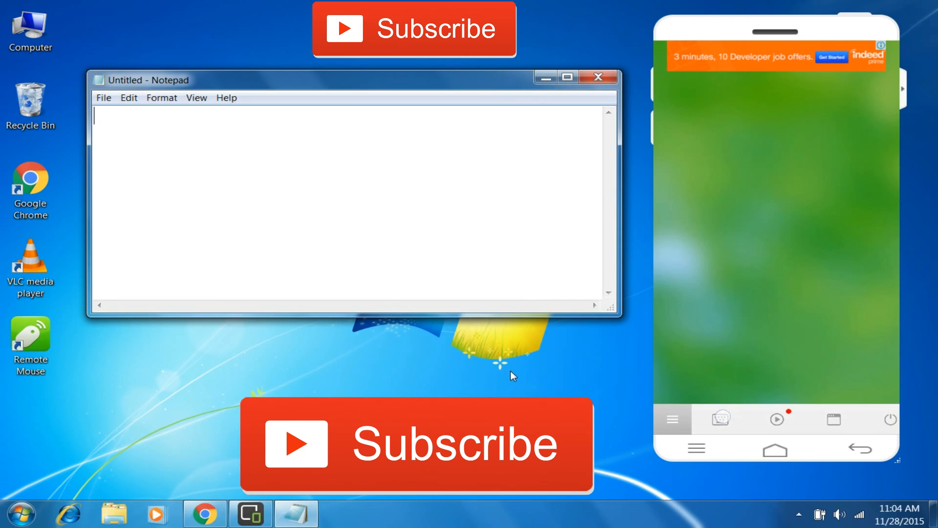
{"action": "left_click", "coordinate": [718, 419]}
{"action": "type", "text": "gffhhfvjf"}
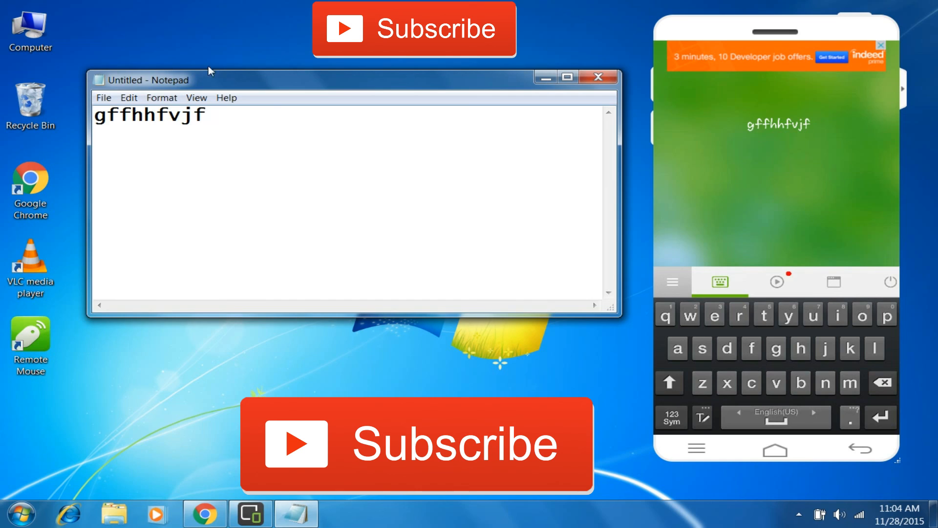
{"action": "left_click", "coordinate": [205, 115]}
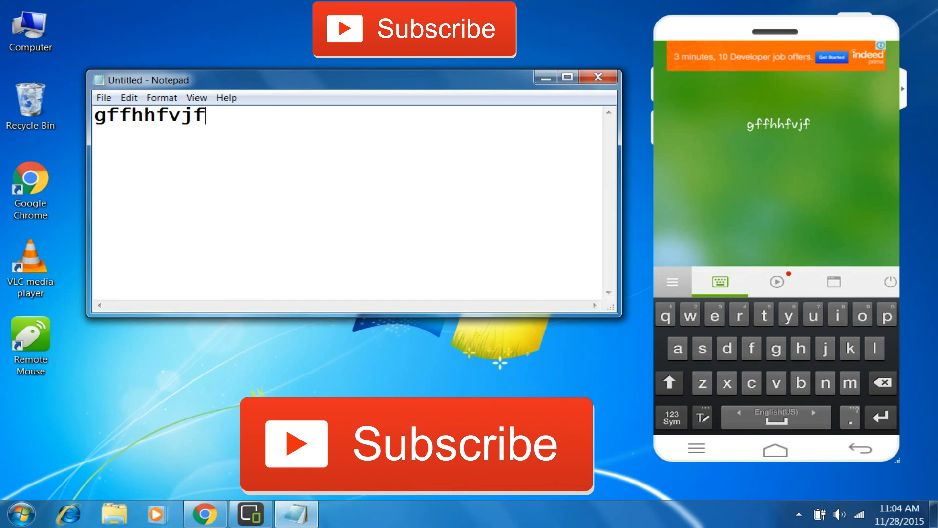